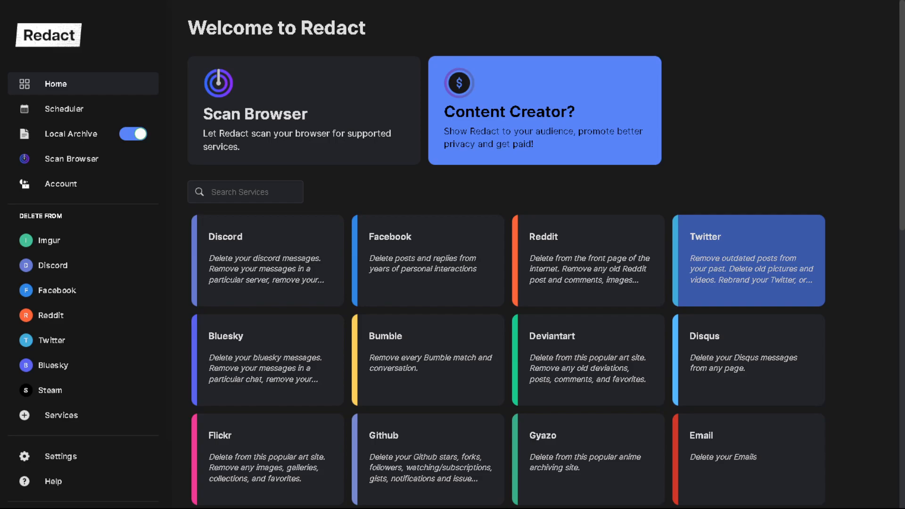
{"action": "mouse_move", "coordinate": [747, 260]}
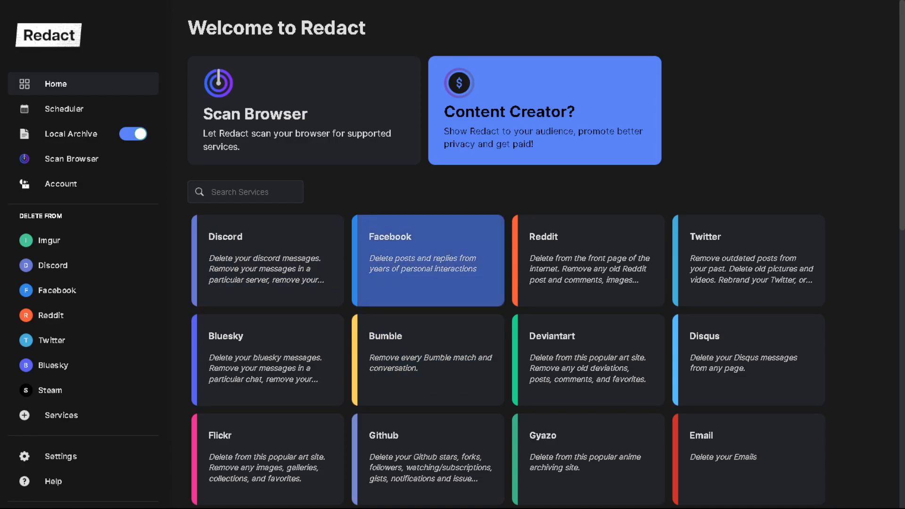
{"action": "mouse_move", "coordinate": [427, 359]}
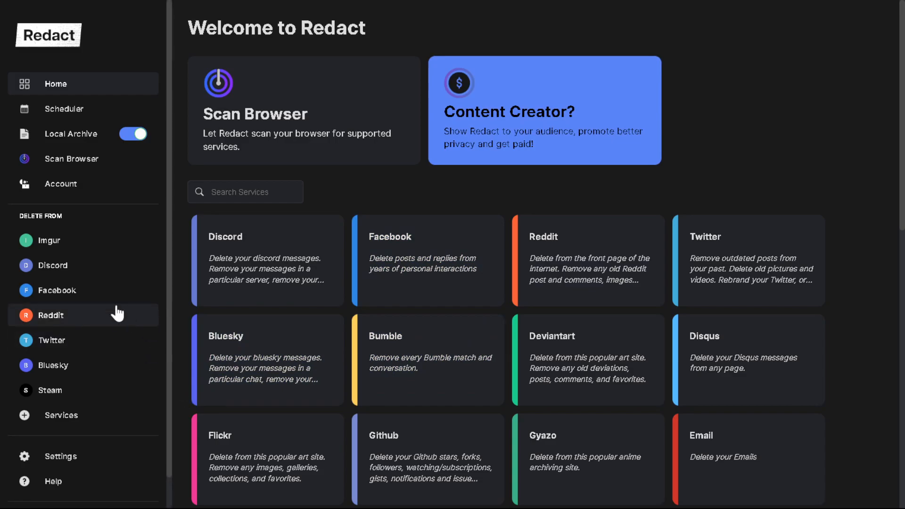
{"action": "mouse_move", "coordinate": [50, 347]}
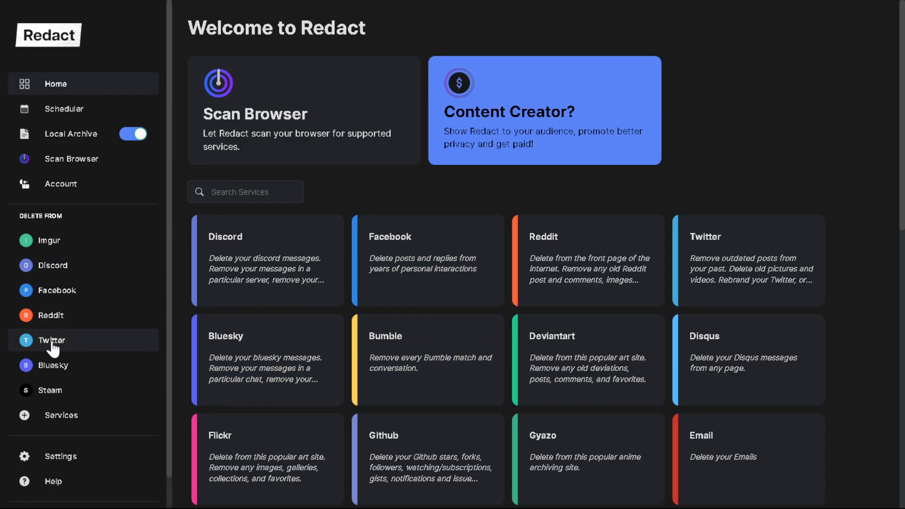
- Go to Twitter's Unblock or Unmute Accounts tab and tick the Blocked and Muted checkboxes
{"action": "left_click", "coordinate": [51, 339]}
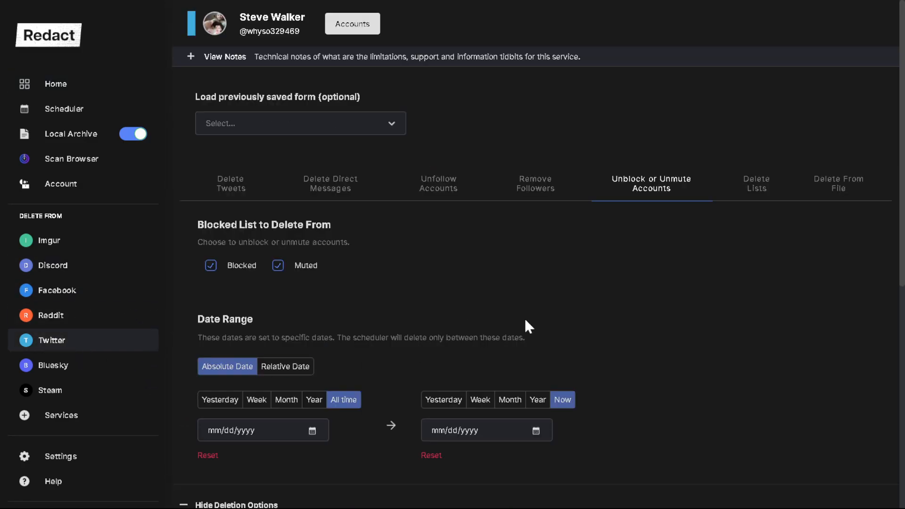
{"action": "left_click", "coordinate": [231, 183]}
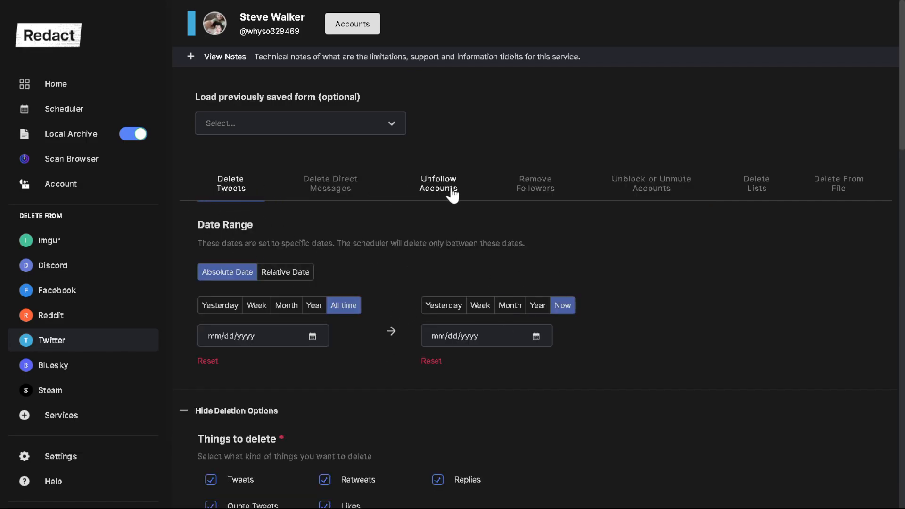
{"action": "mouse_move", "coordinate": [637, 197]}
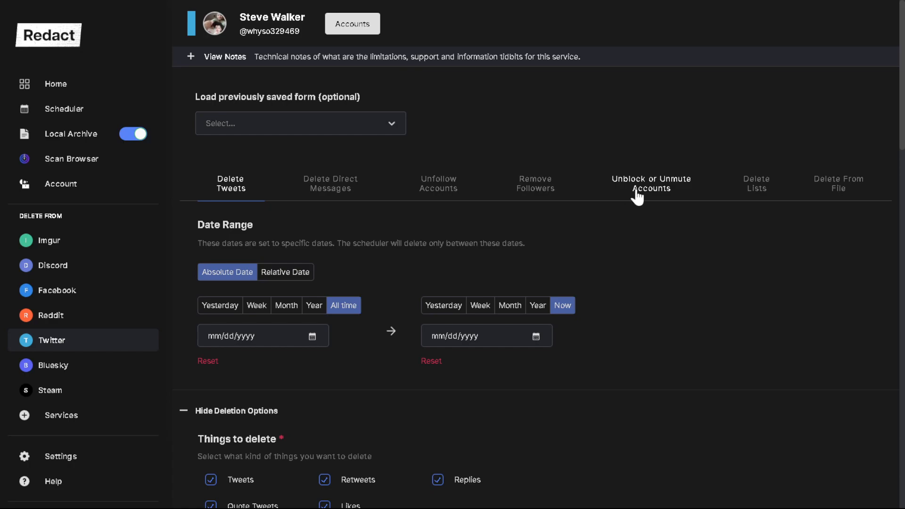
{"action": "left_click", "coordinate": [651, 183]}
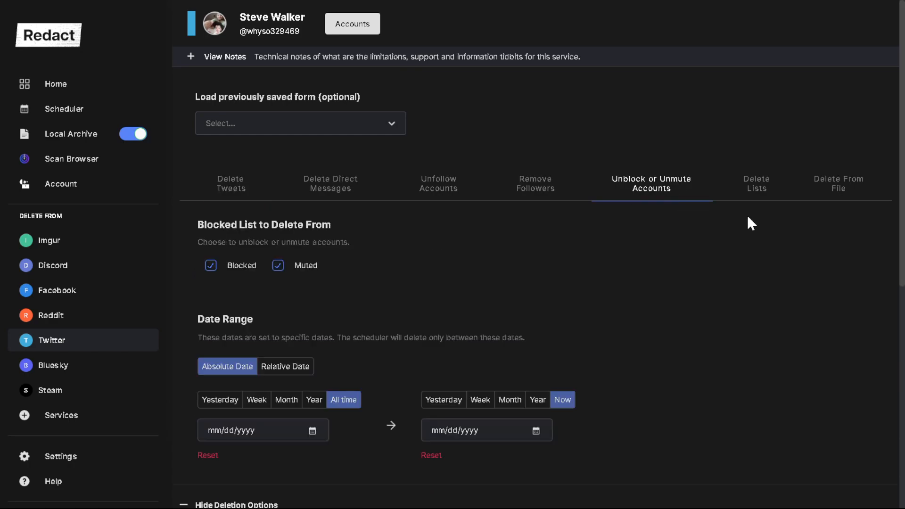
{"action": "left_click", "coordinate": [210, 210]}
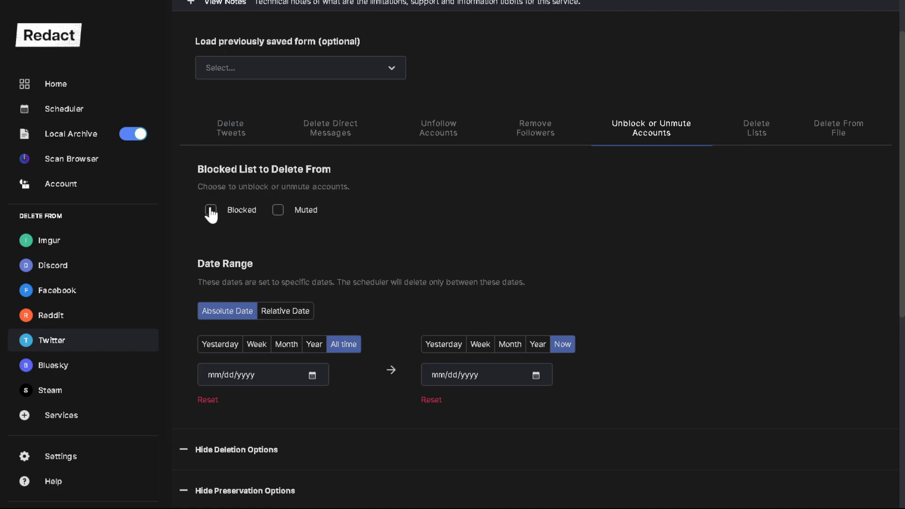
{"action": "left_click", "coordinate": [210, 209]}
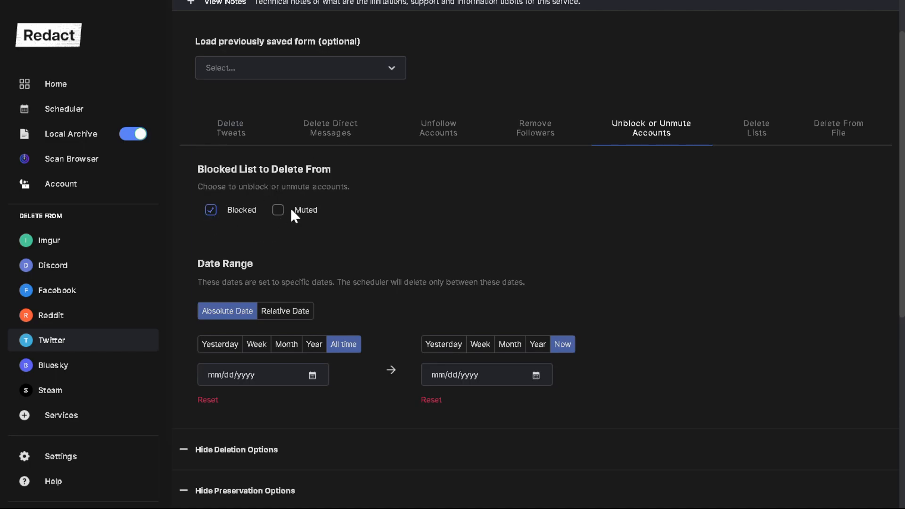
{"action": "left_click", "coordinate": [277, 210]}
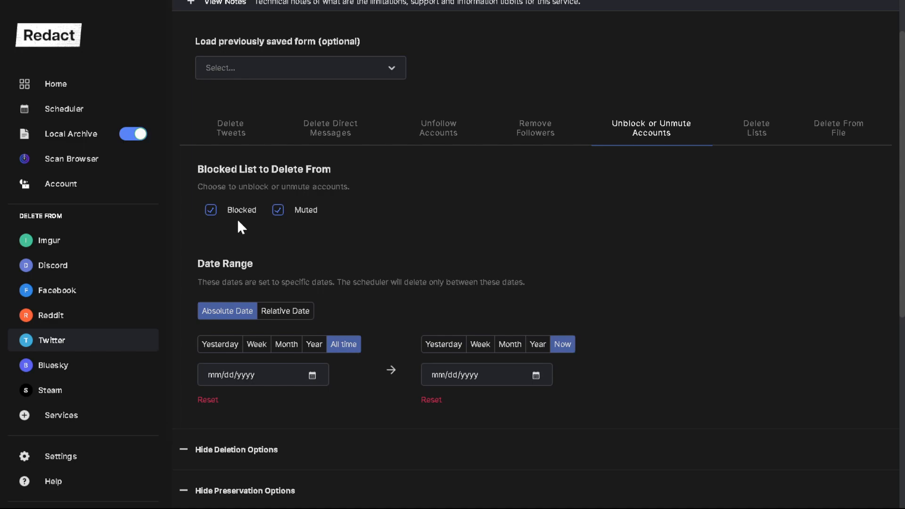
{"action": "scroll", "scroll_direction": "down", "scroll_amount": 3}
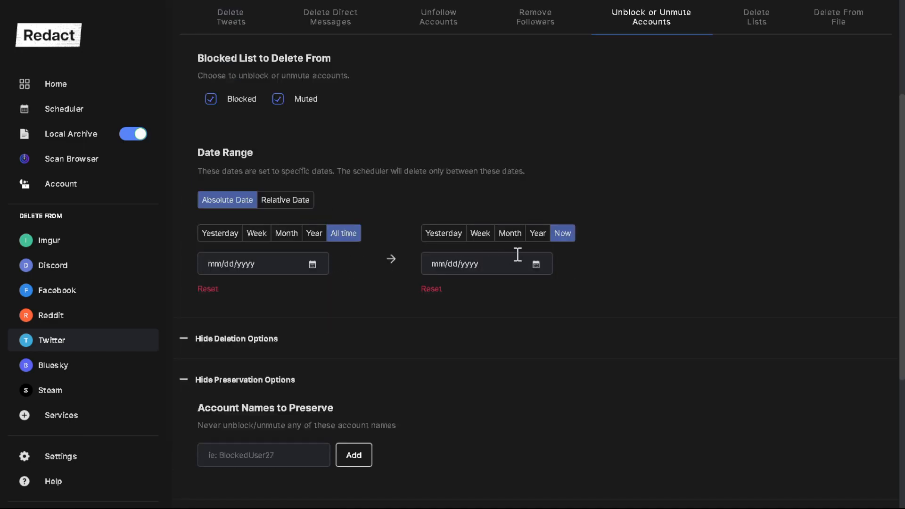
{"action": "scroll", "scroll_direction": "down", "scroll_amount": 3}
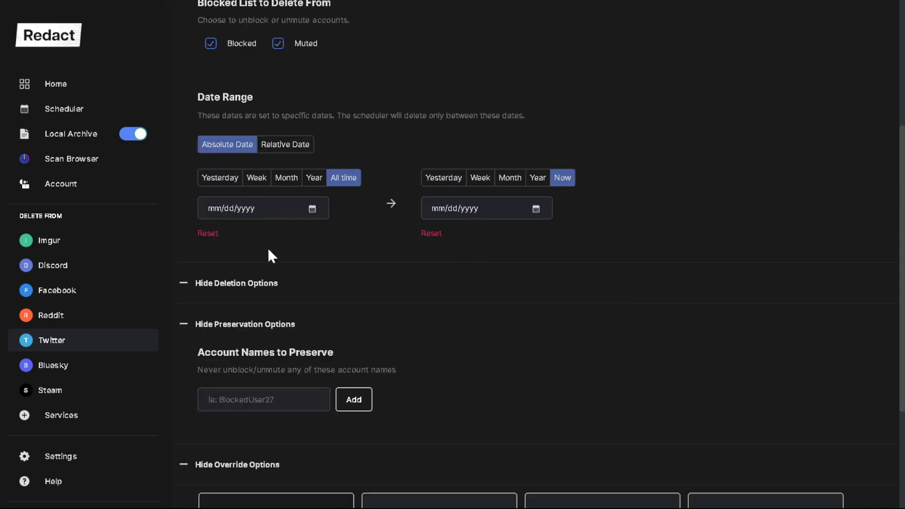
{"action": "scroll", "scroll_direction": "down", "scroll_amount": 3}
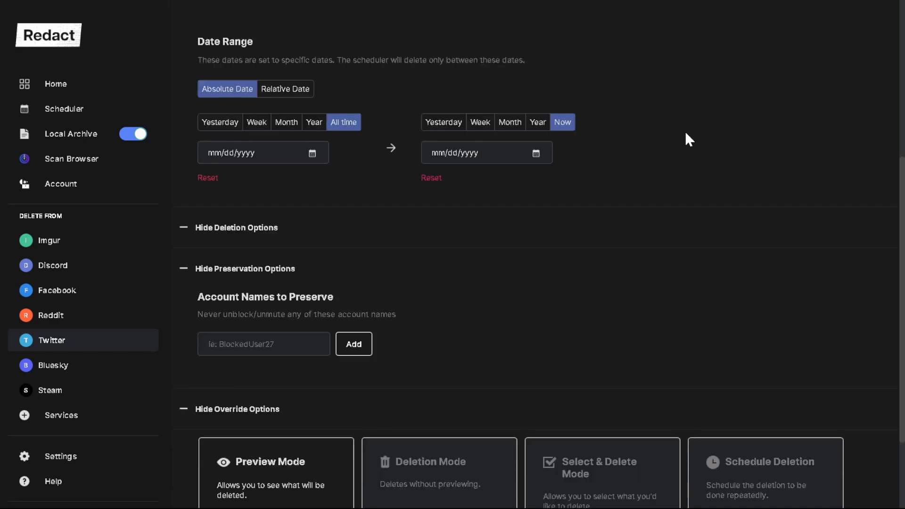
{"action": "scroll", "scroll_direction": "down", "scroll_amount": 3}
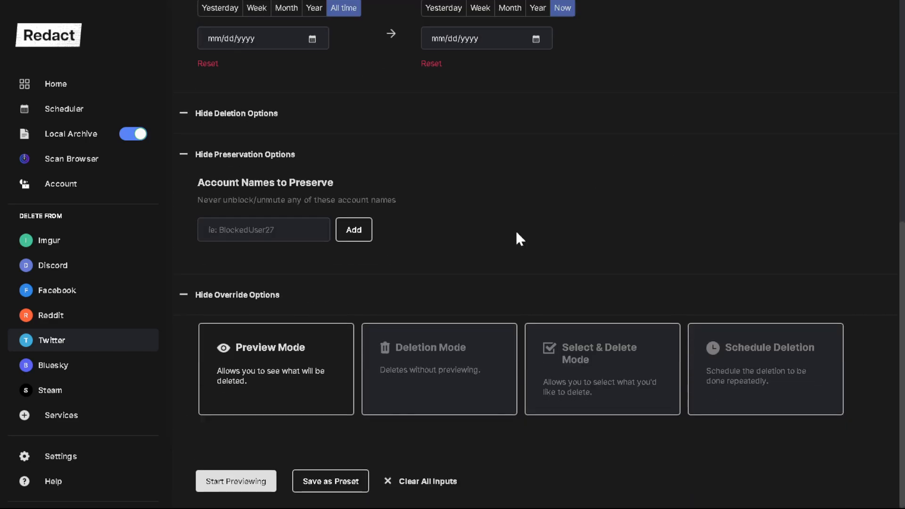
{"action": "mouse_move", "coordinate": [254, 375]}
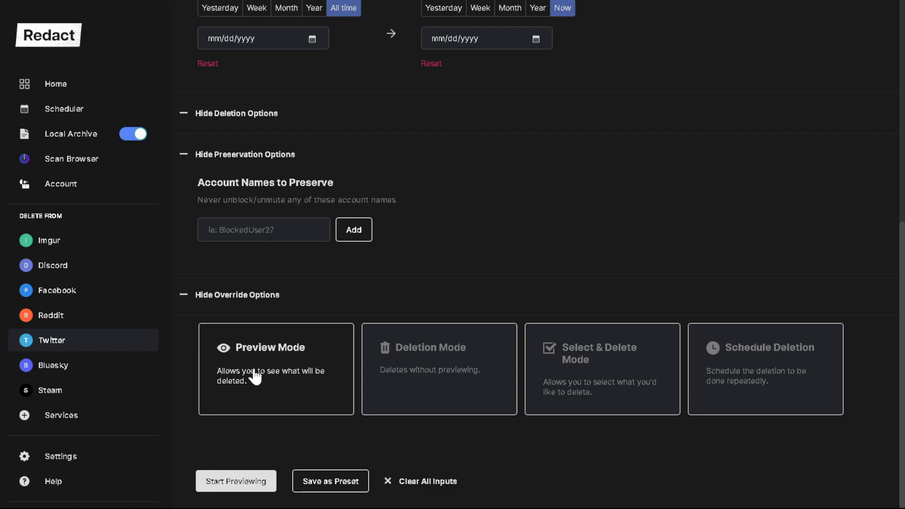
{"action": "mouse_move", "coordinate": [255, 375]}
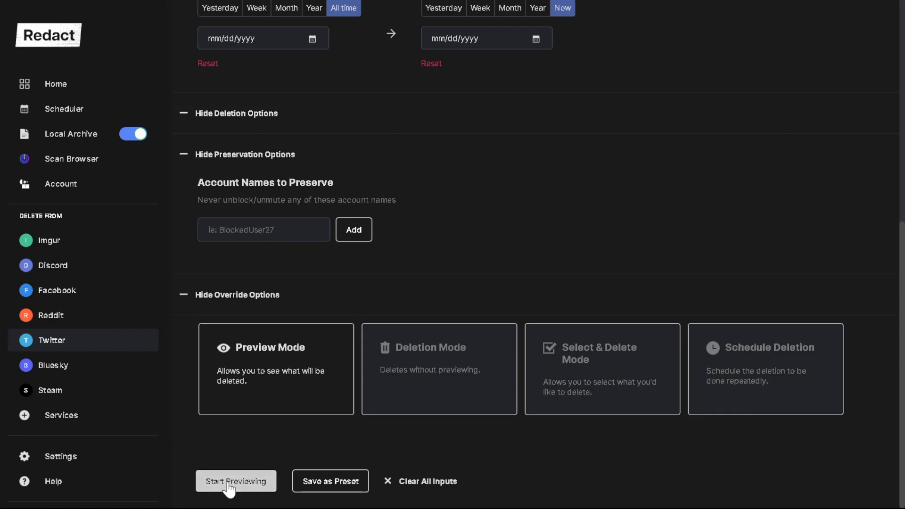
- Start and confirm a preview of blocked accounts that would be unblocked
{"action": "left_click", "coordinate": [235, 480]}
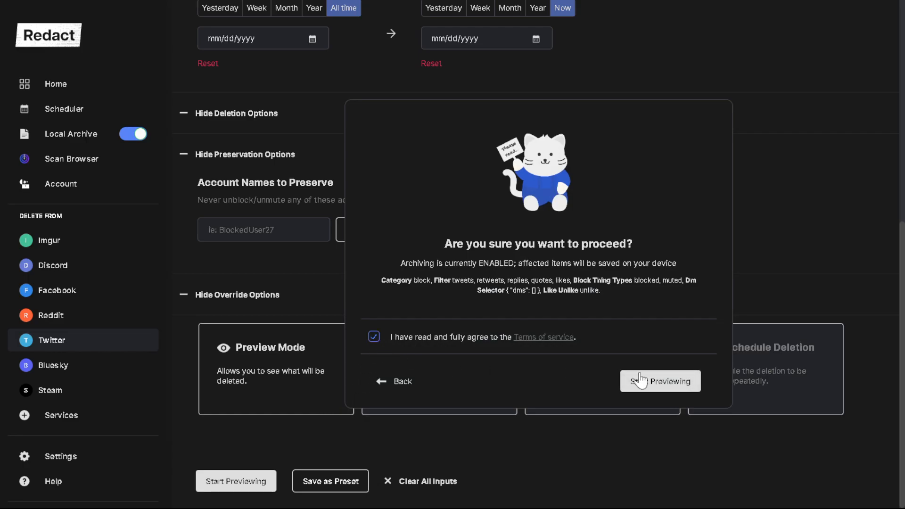
{"action": "left_click", "coordinate": [659, 380]}
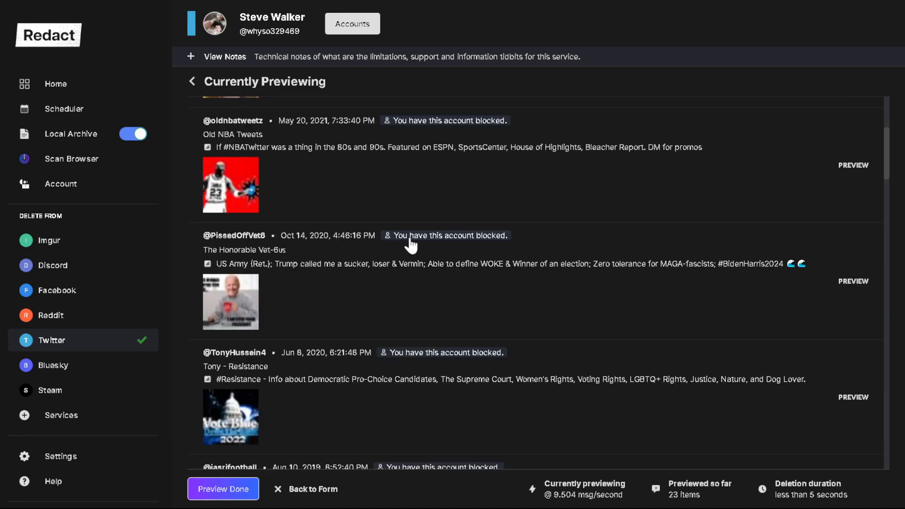
- Return from the preview to the form, switch to Deletion Mode, and start deleting
{"action": "left_click", "coordinate": [313, 489]}
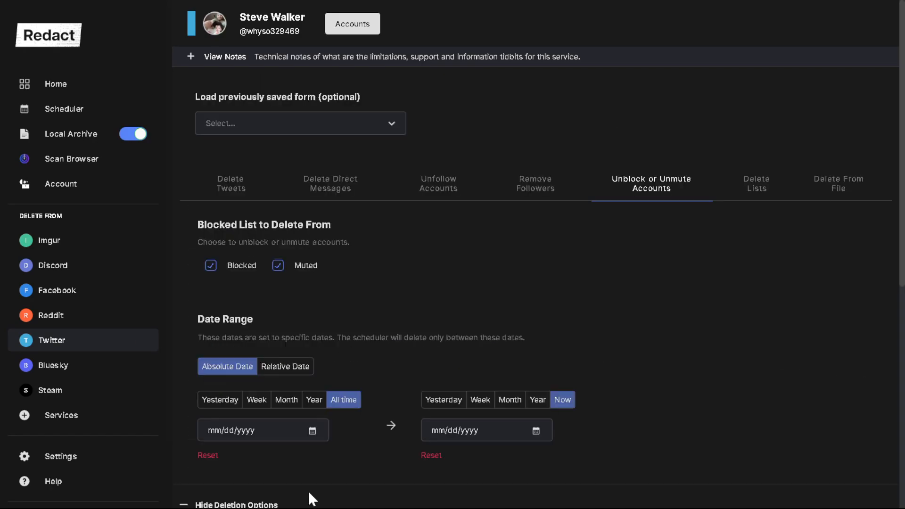
{"action": "scroll", "scroll_direction": "down", "scroll_amount": 3}
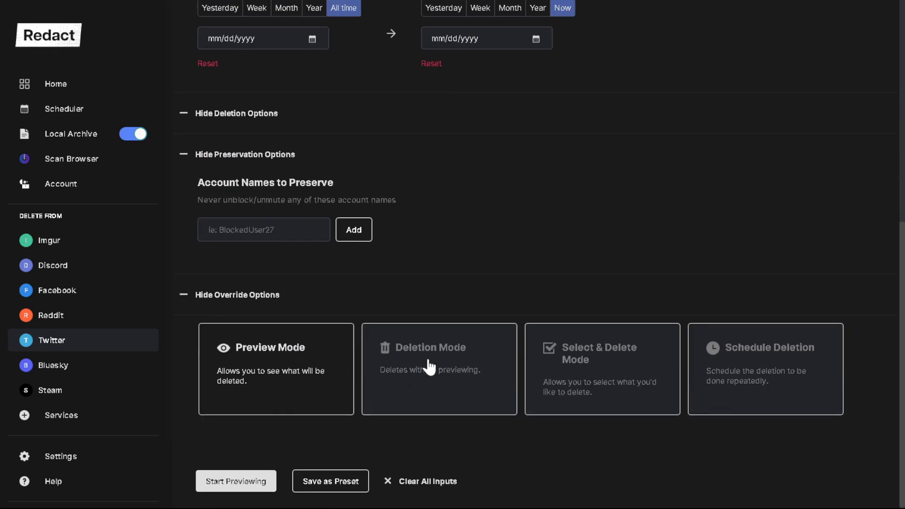
{"action": "left_click", "coordinate": [439, 368]}
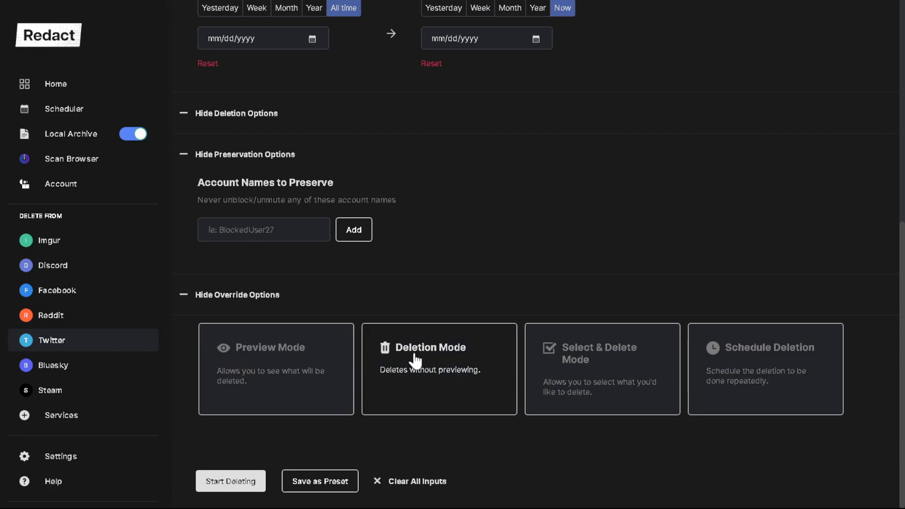
{"action": "mouse_move", "coordinate": [256, 398]}
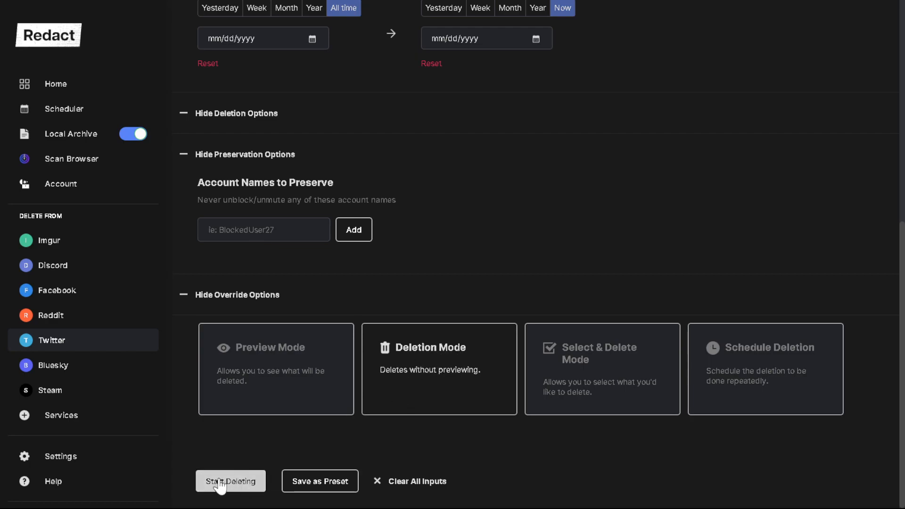
{"action": "mouse_move", "coordinate": [432, 406]}
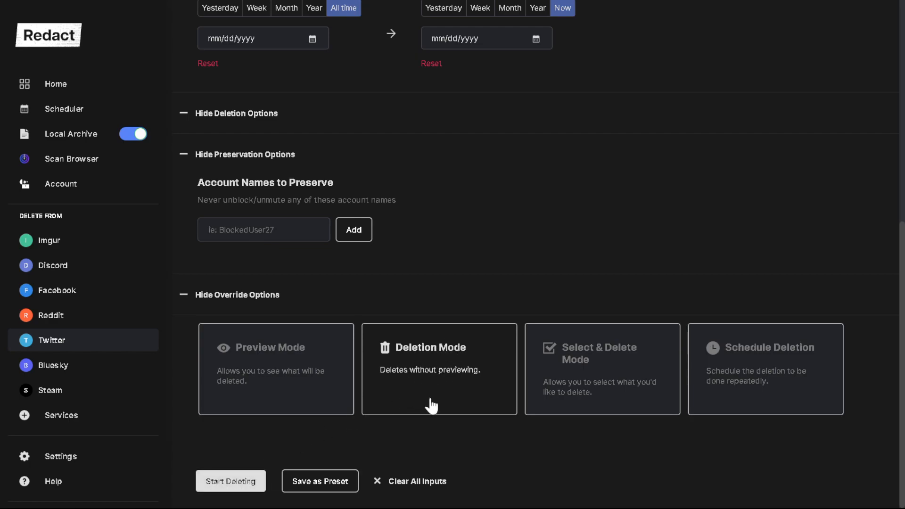
{"action": "mouse_move", "coordinate": [401, 429]}
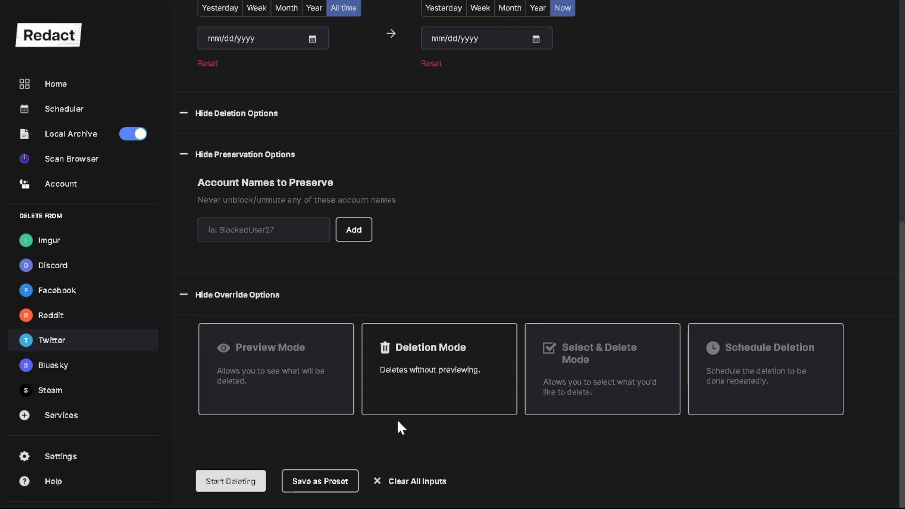
{"action": "left_click", "coordinate": [601, 352]}
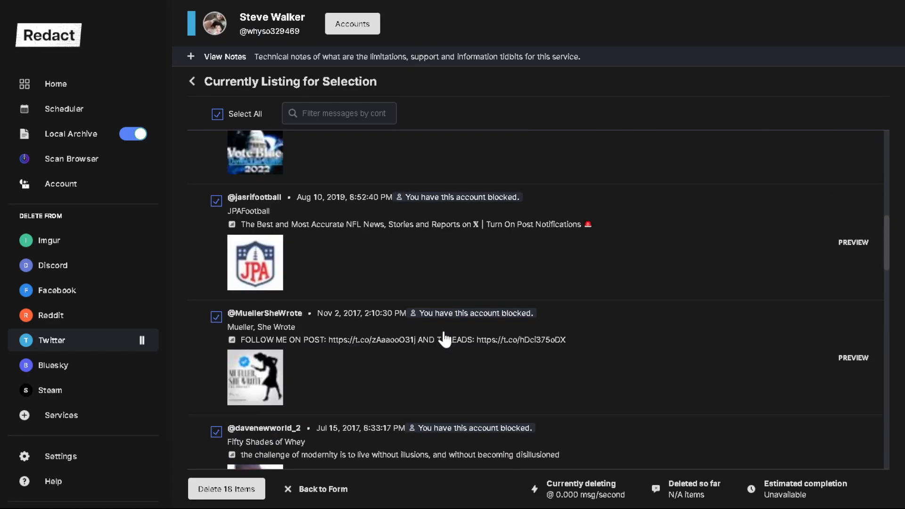
- Untick Select All, mark ClutchPoints for unblocking, and go back to the form
{"action": "scroll", "scroll_direction": "down", "scroll_amount": 3}
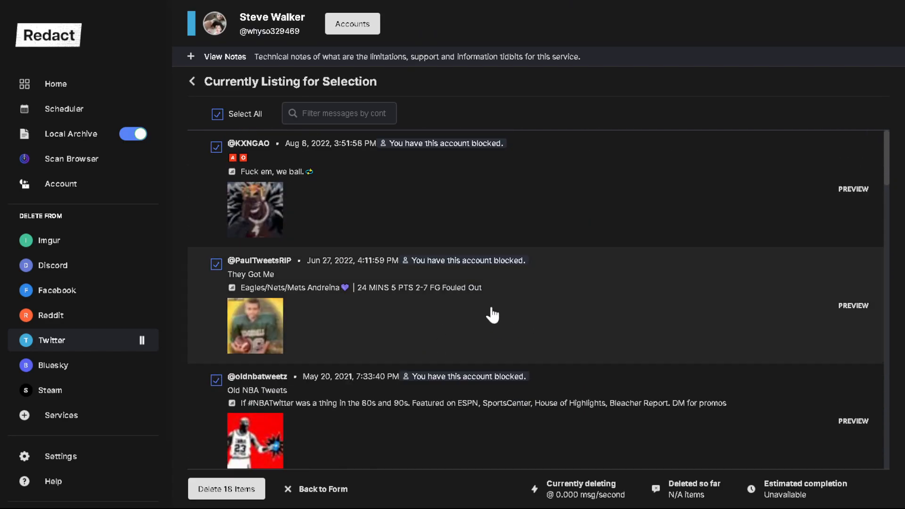
{"action": "left_click", "coordinate": [217, 114]}
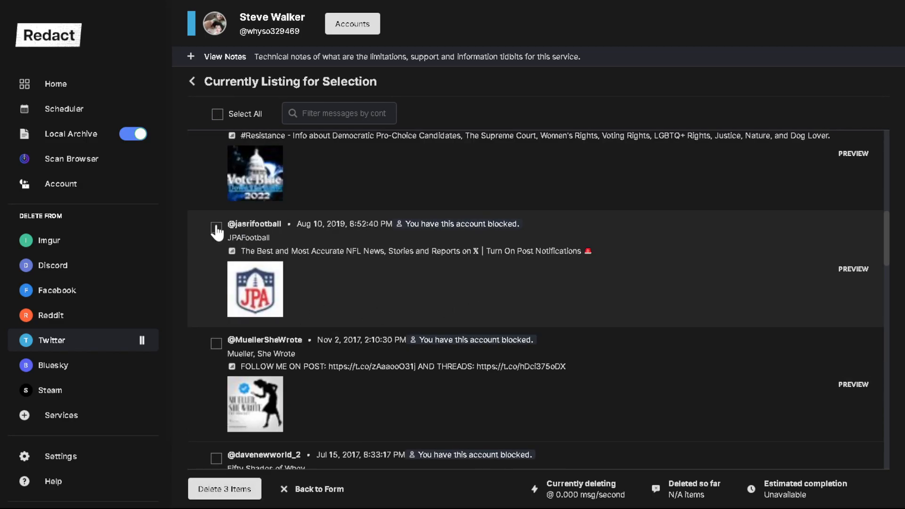
{"action": "scroll", "scroll_direction": "down", "scroll_amount": 3}
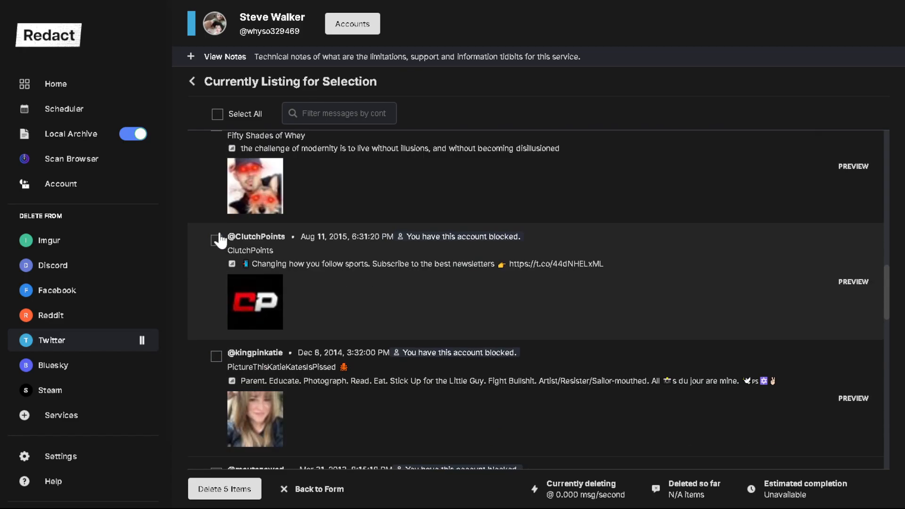
{"action": "left_click", "coordinate": [217, 241]}
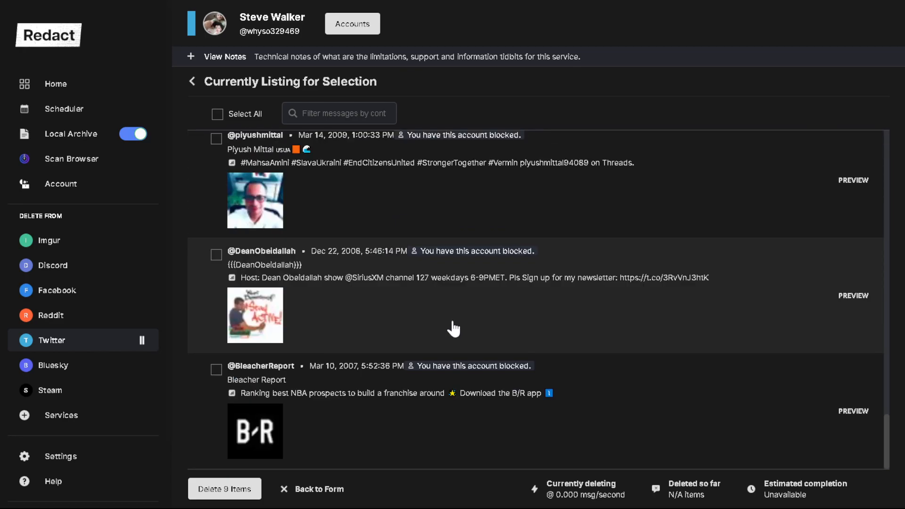
{"action": "scroll", "scroll_direction": "down", "scroll_amount": 3}
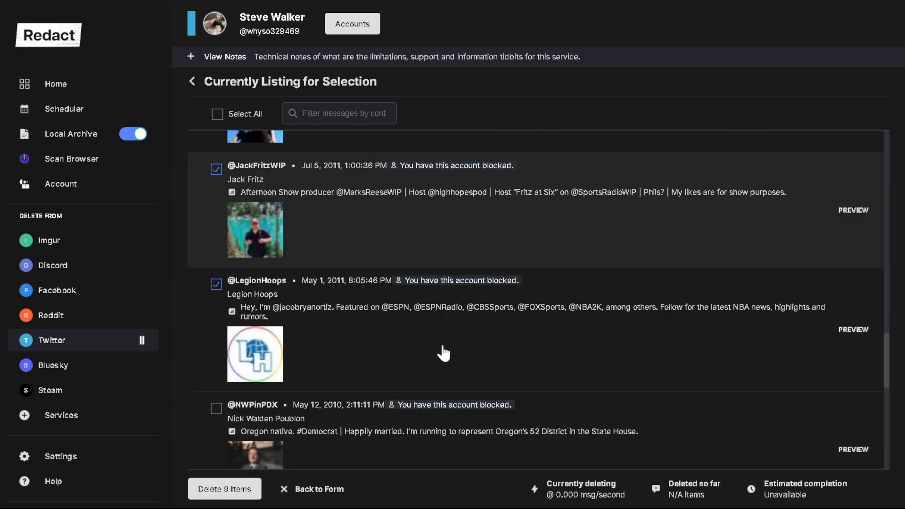
{"action": "left_click", "coordinate": [318, 488]}
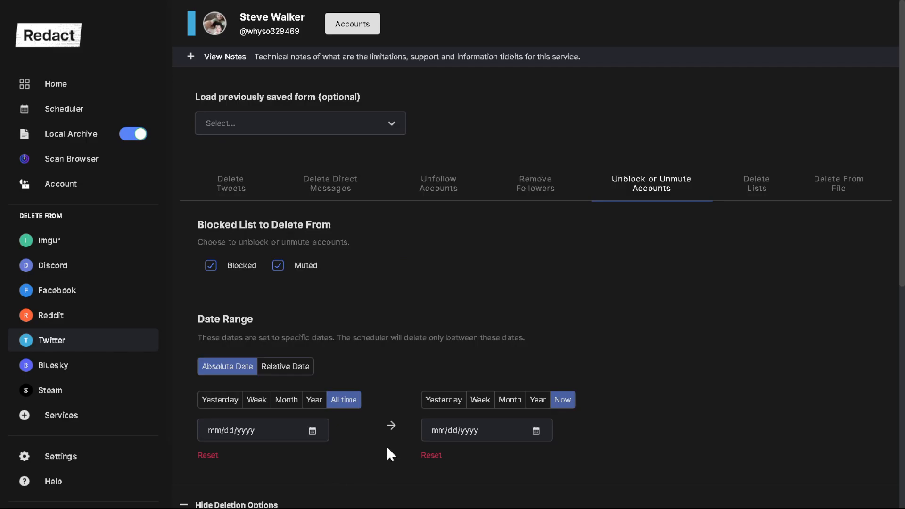
{"action": "scroll", "scroll_direction": "down", "scroll_amount": 3}
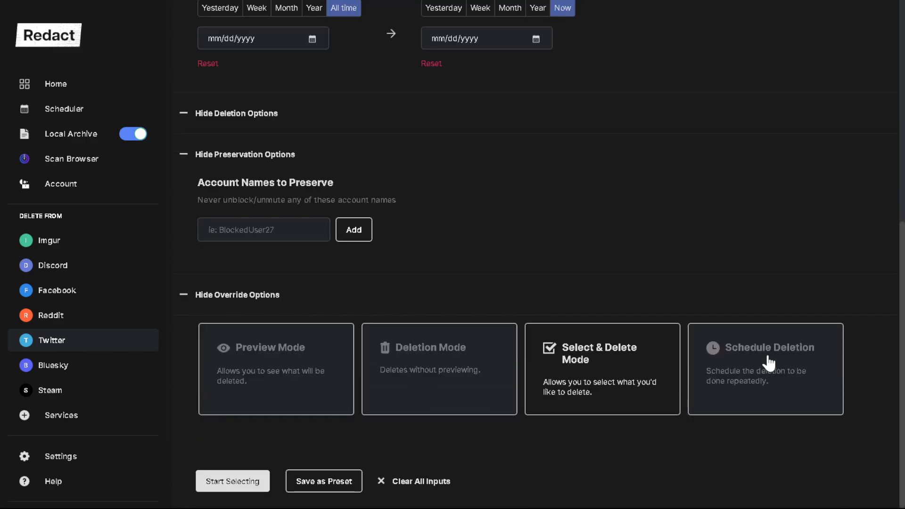
{"action": "mouse_move", "coordinate": [736, 403]}
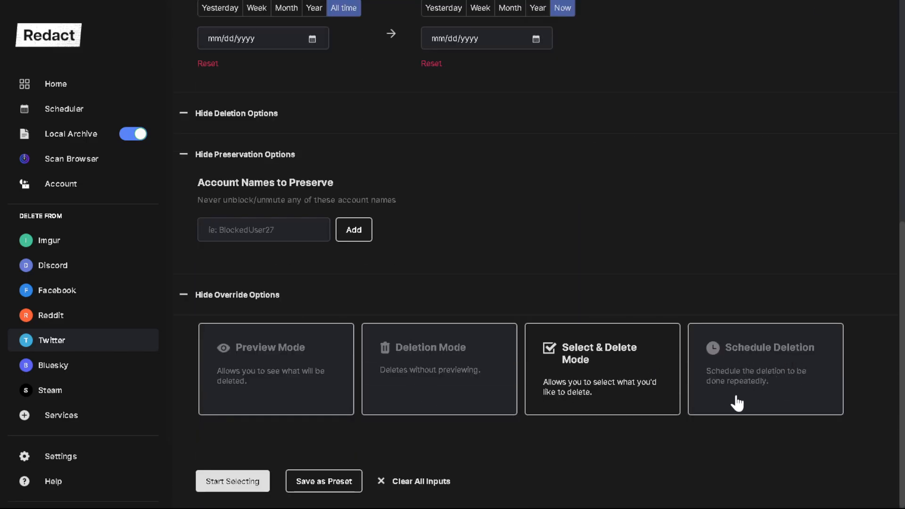
{"action": "mouse_move", "coordinate": [783, 372]}
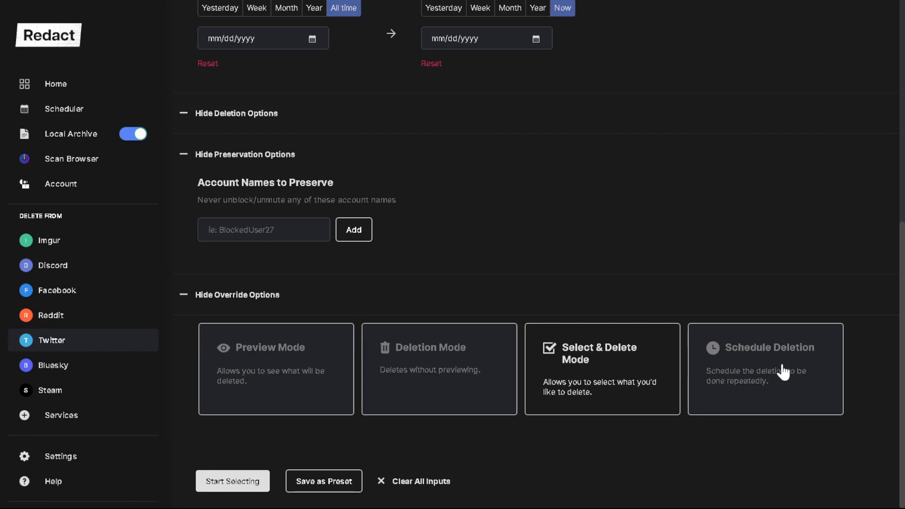
{"action": "mouse_move", "coordinate": [462, 301]}
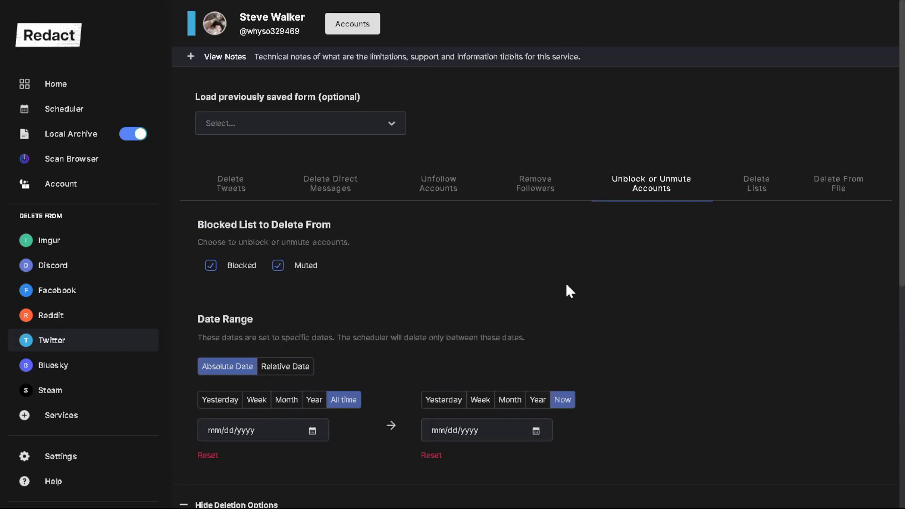
{"action": "mouse_move", "coordinate": [578, 287]}
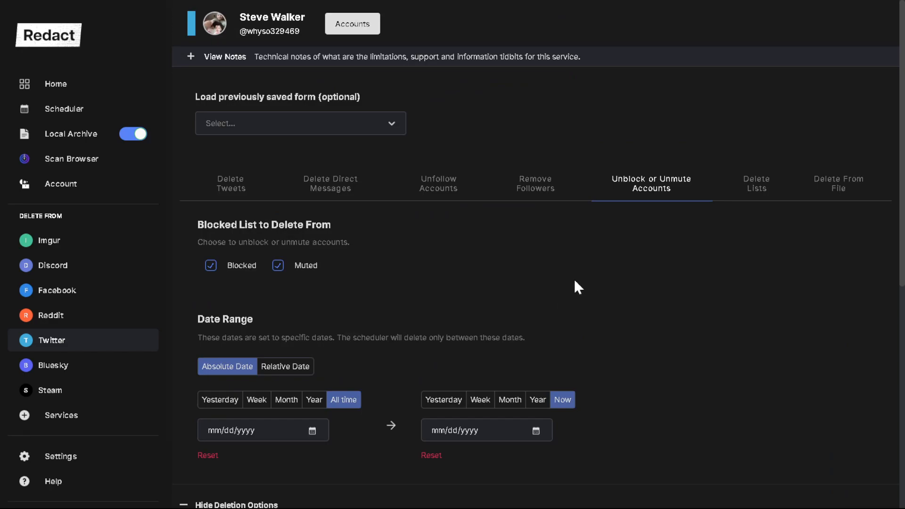
{"action": "mouse_move", "coordinate": [575, 269]}
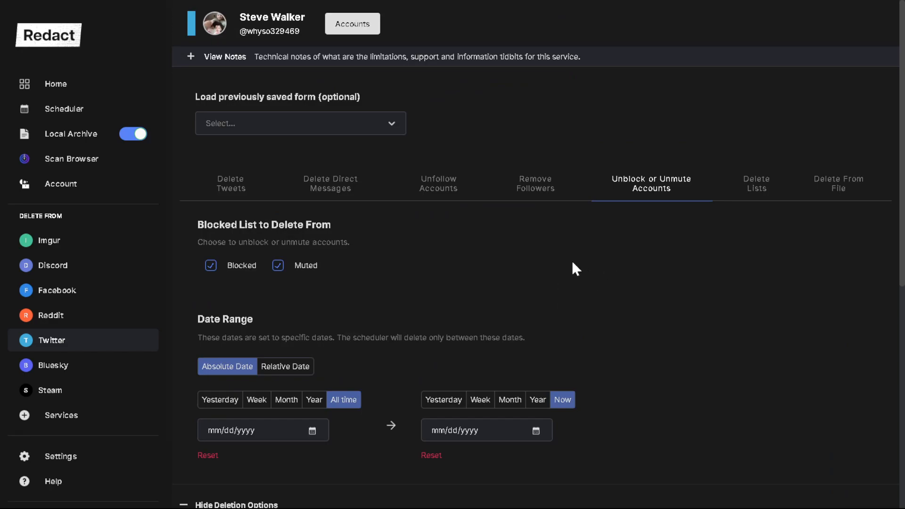
{"action": "mouse_move", "coordinate": [570, 296]}
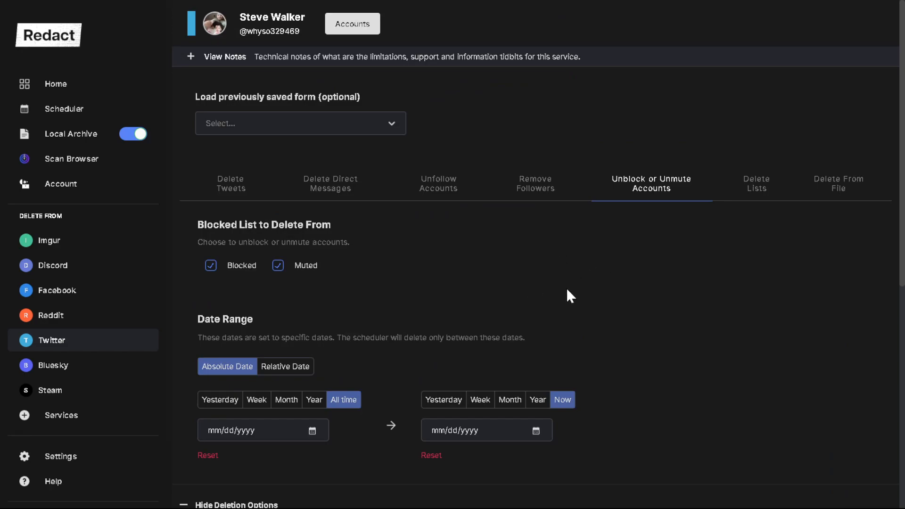
{"action": "mouse_move", "coordinate": [650, 278]}
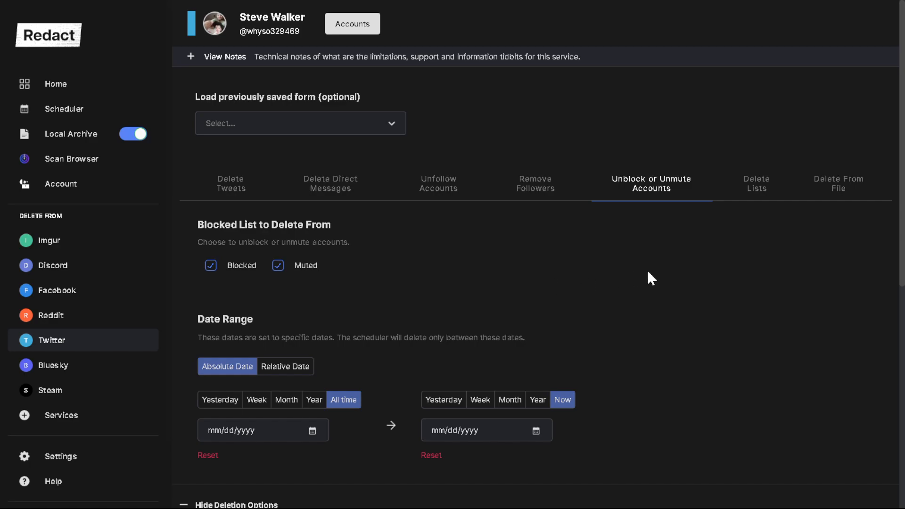
{"action": "mouse_move", "coordinate": [560, 261]}
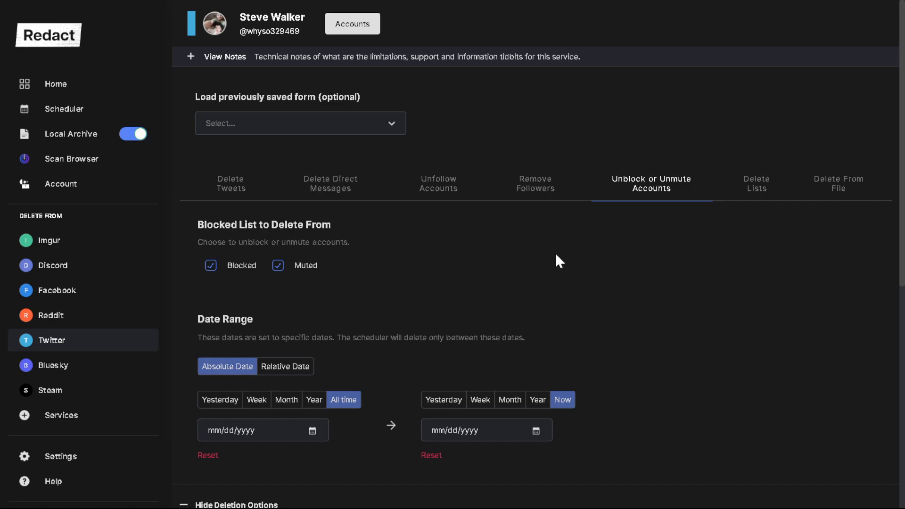
{"action": "mouse_move", "coordinate": [570, 282]}
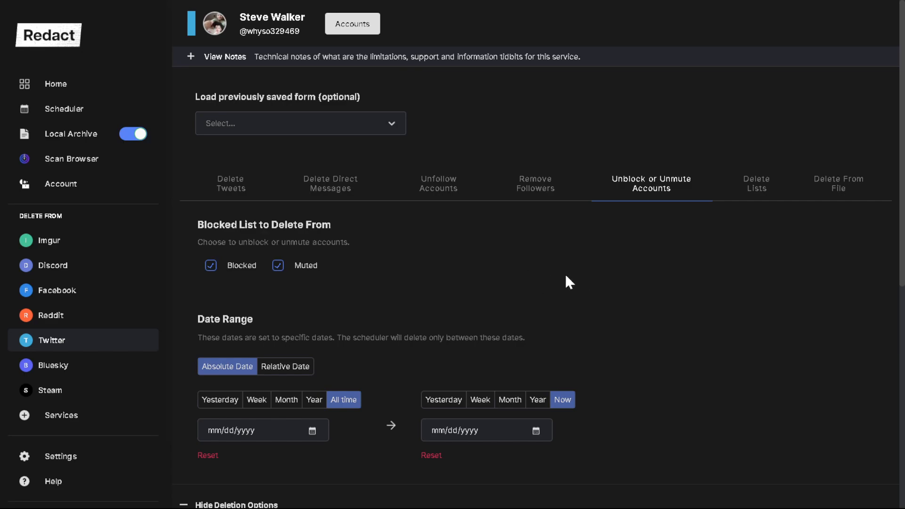
{"action": "mouse_move", "coordinate": [537, 287]}
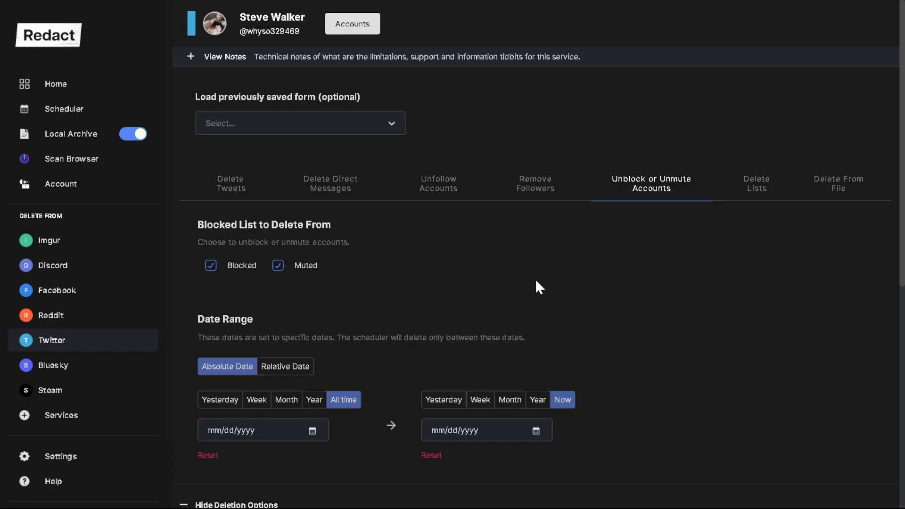